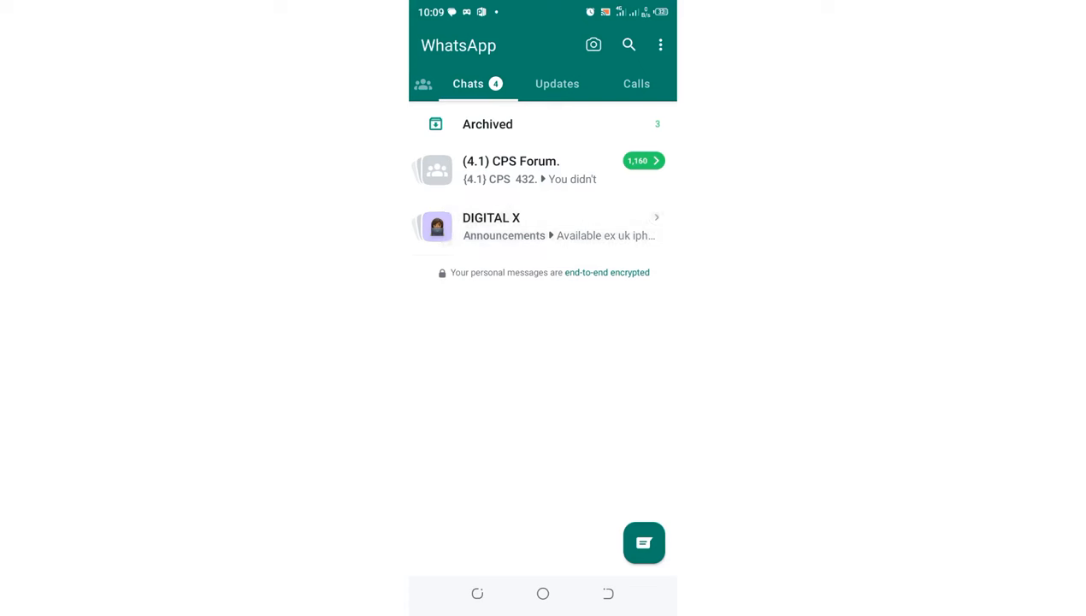
Step: Open the DIGITAL X community page, back out, and reopen it
{"action": "left_click", "coordinate": [492, 226]}
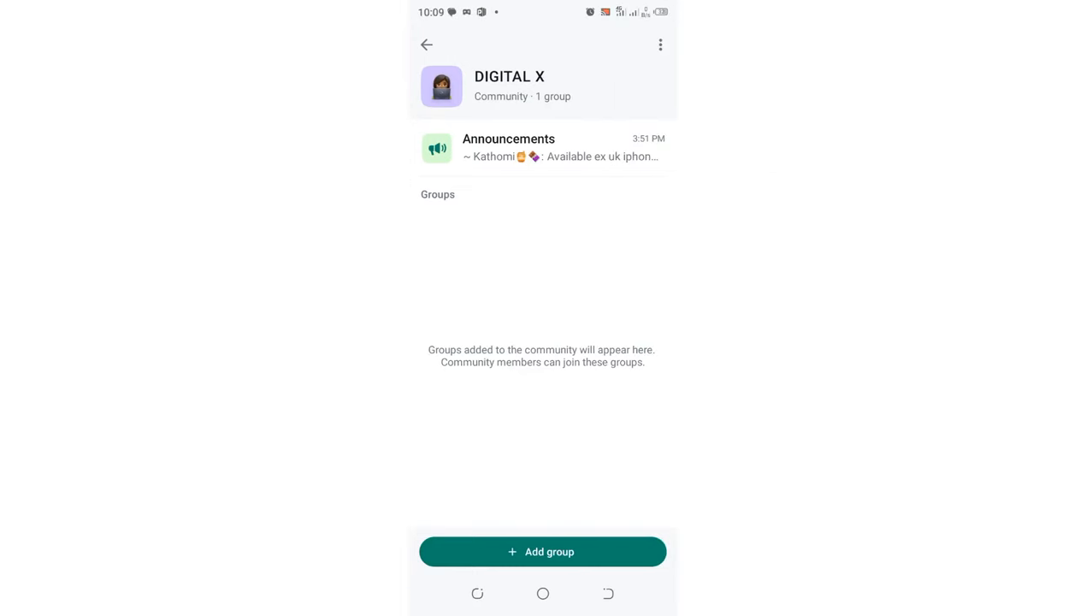
{"action": "left_click", "coordinate": [427, 44]}
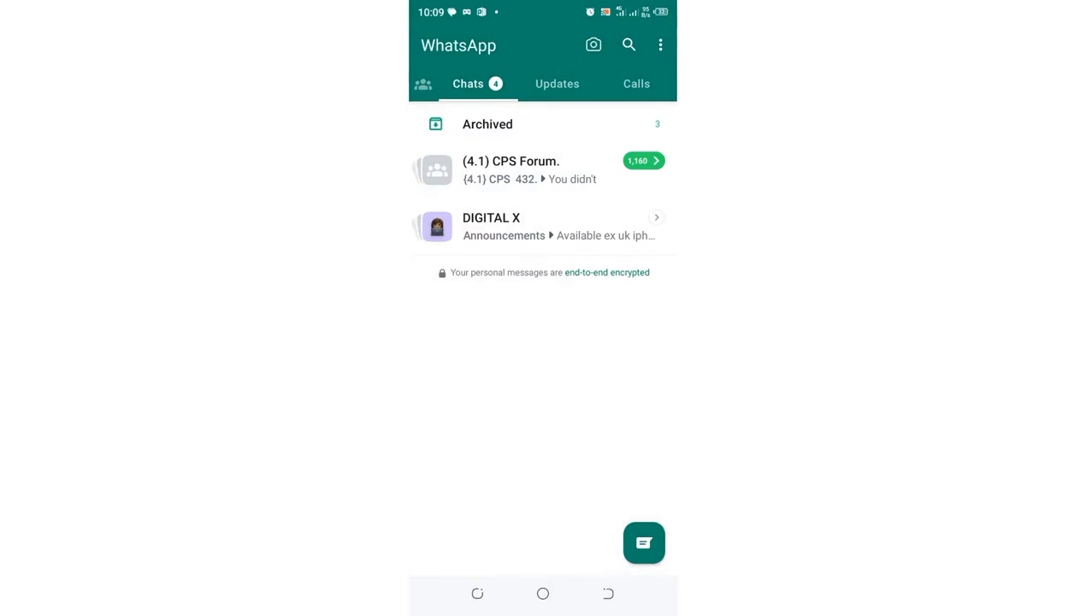
{"action": "left_click", "coordinate": [491, 226]}
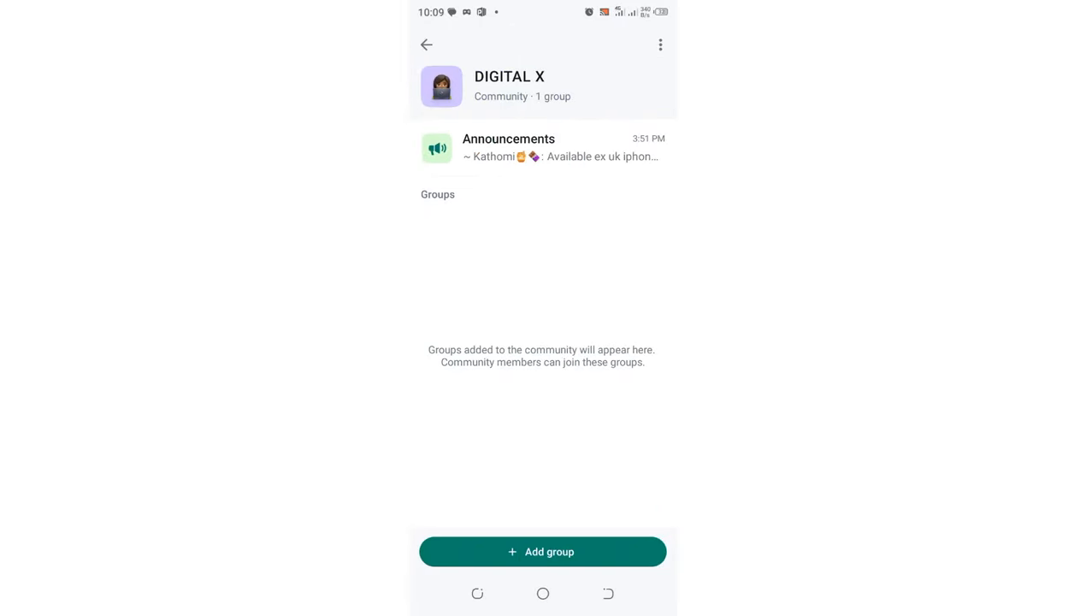
Step: Open the DIGITAL X Announcements chat showing the iPhone price list post
{"action": "left_click", "coordinate": [542, 147]}
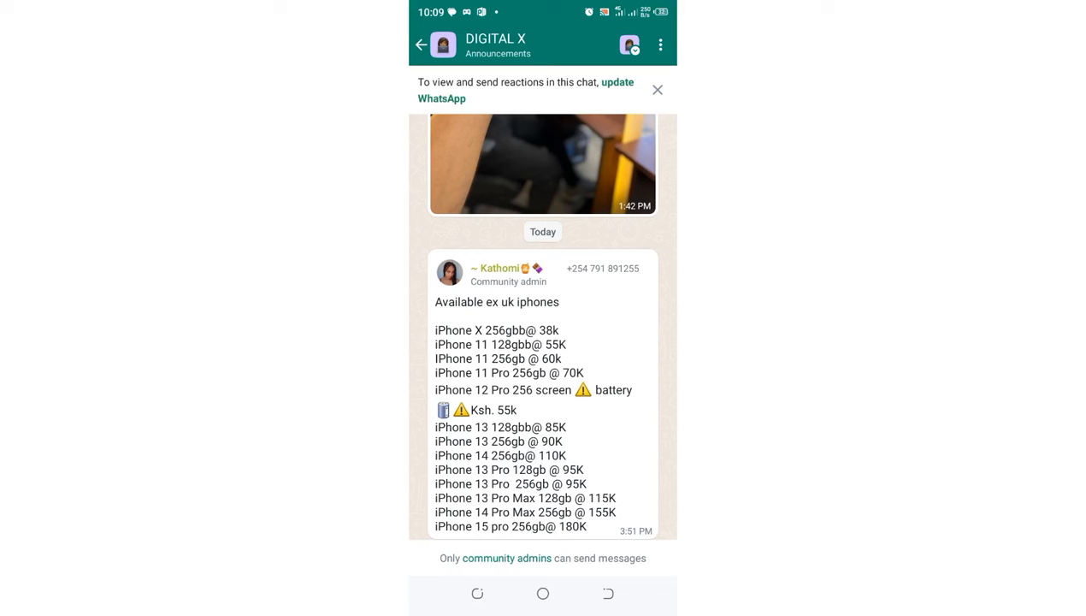
{"action": "left_click", "coordinate": [660, 44]}
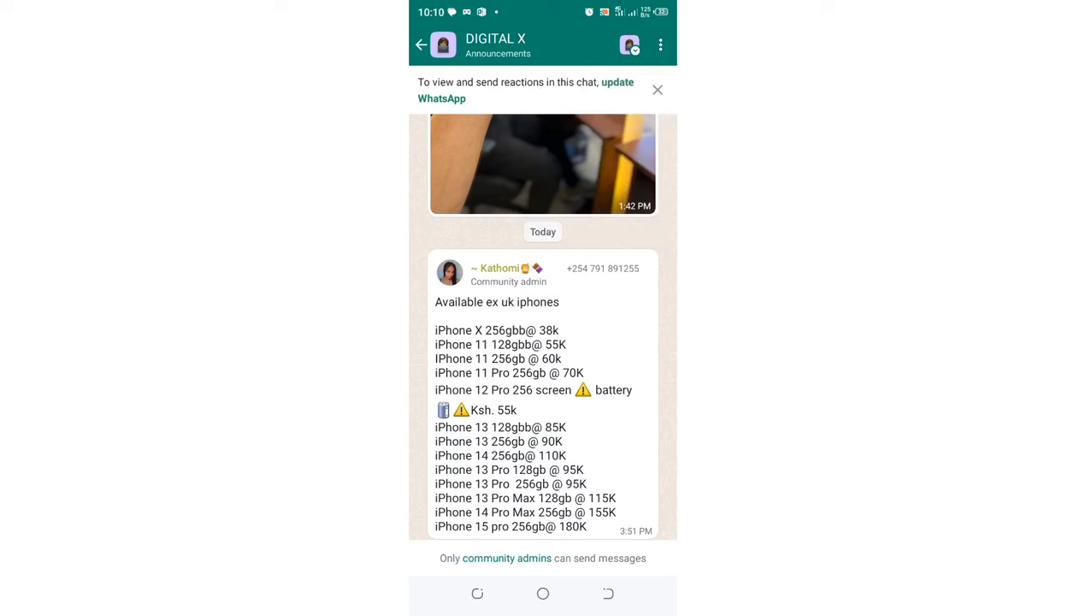
{"action": "left_click", "coordinate": [496, 45]}
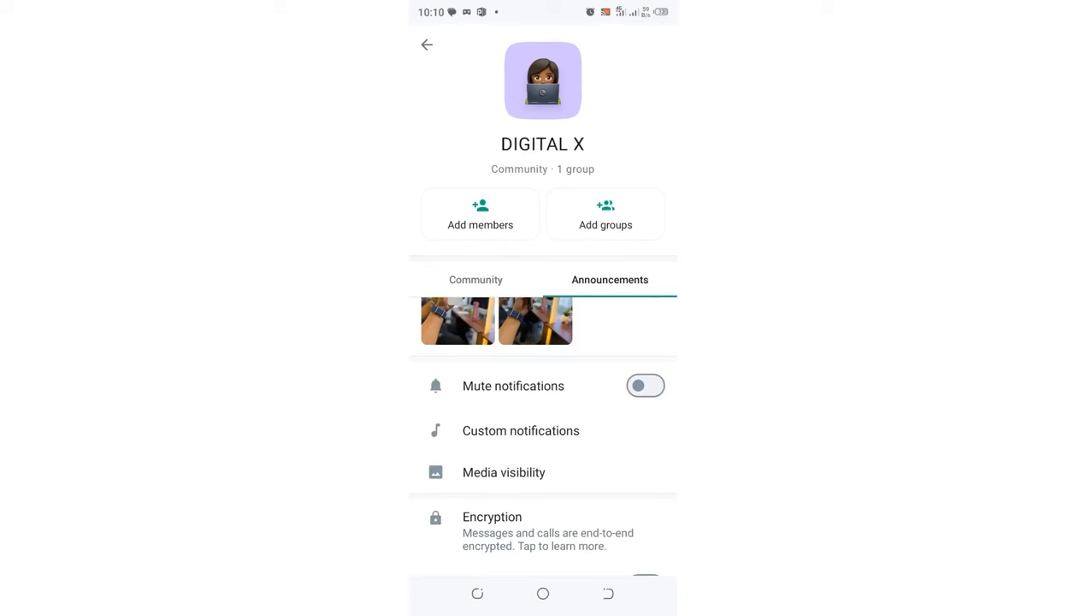
{"action": "left_click", "coordinate": [475, 280]}
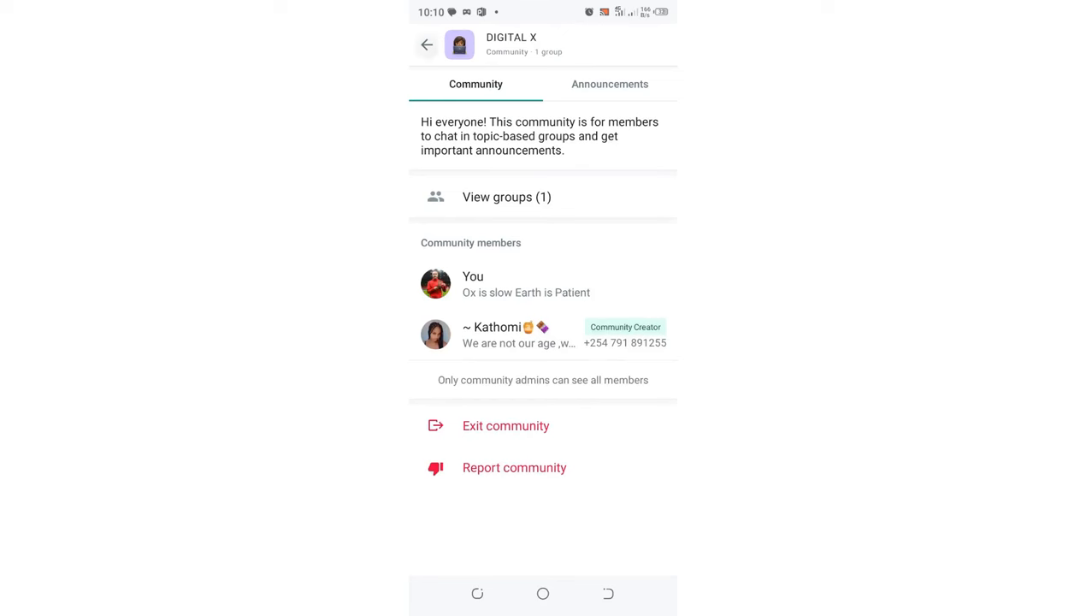
{"action": "left_click", "coordinate": [610, 84]}
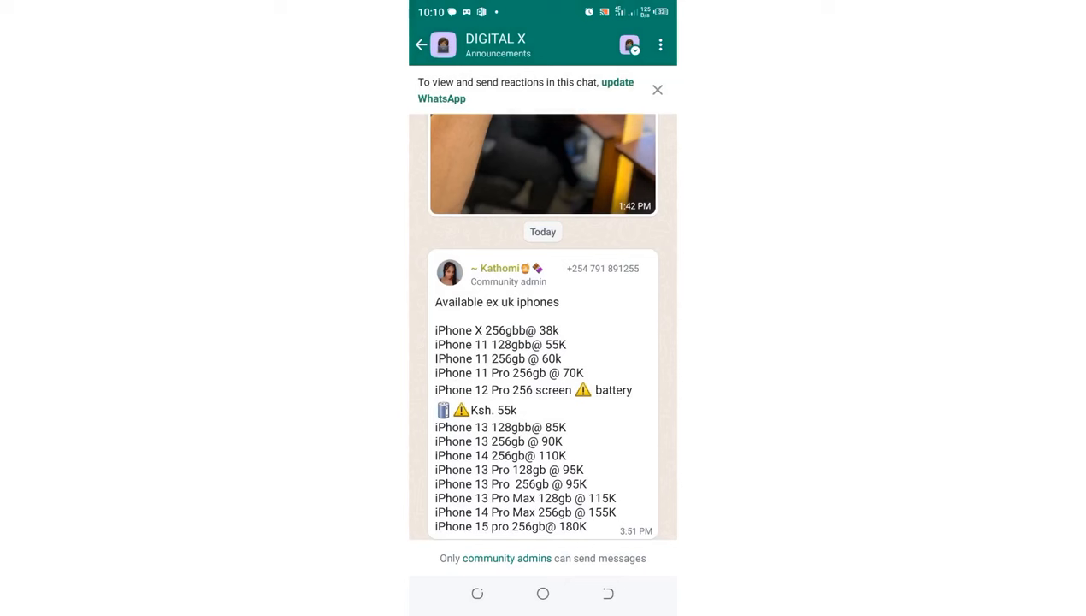
Step: Open Announcements info for DIGITAL X from the chat's three-dot menu
{"action": "left_click", "coordinate": [659, 44]}
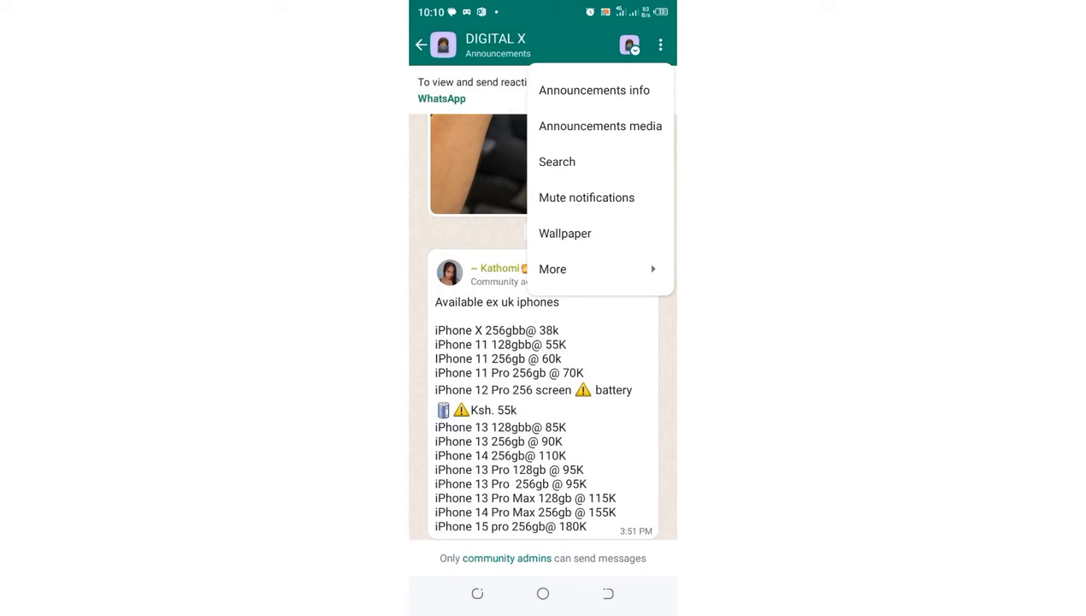
{"action": "left_click", "coordinate": [552, 268]}
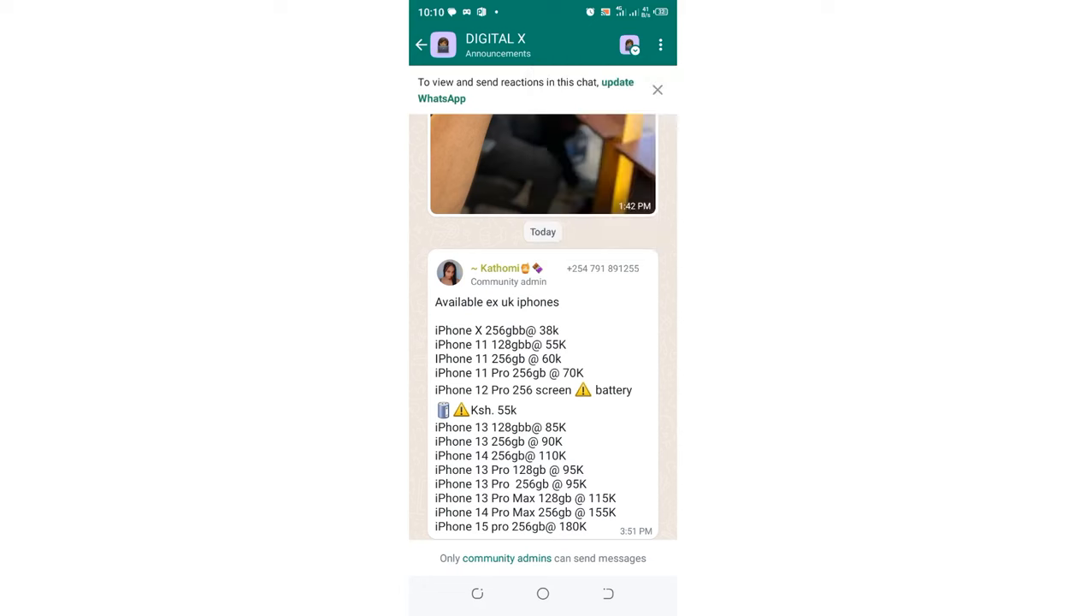
{"action": "left_click", "coordinate": [659, 45]}
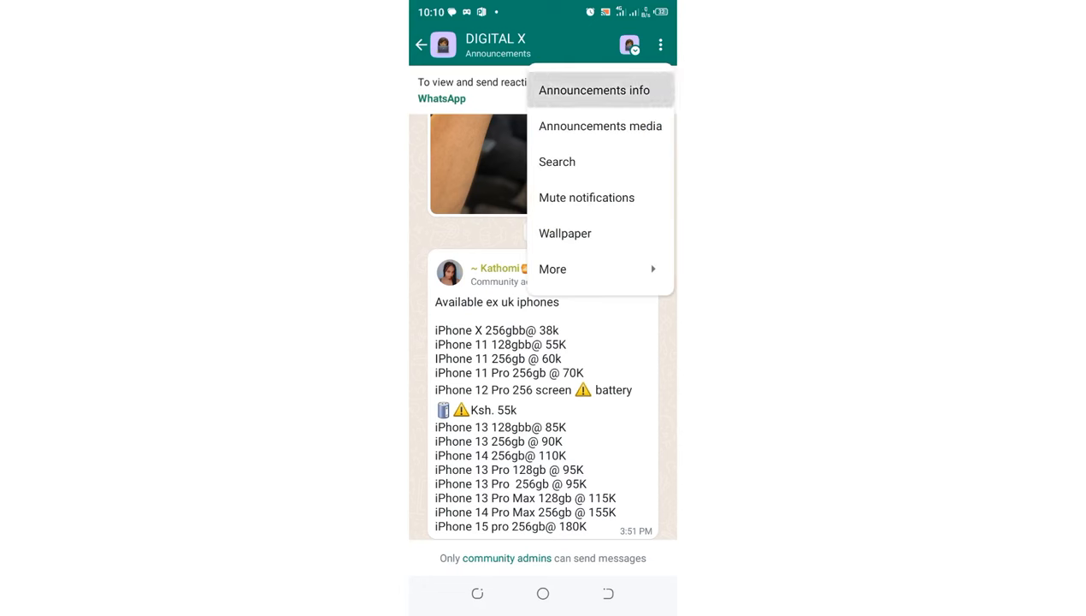
{"action": "left_click", "coordinate": [592, 90]}
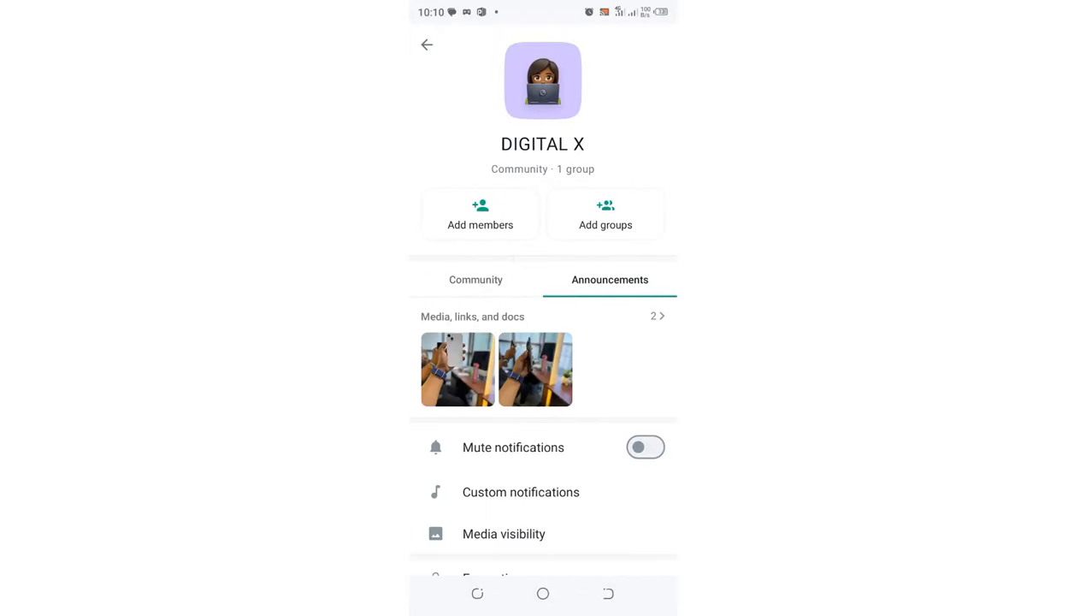
Step: Toggle between Community and Announcements tabs, settling on the Community details
{"action": "scroll", "scroll_direction": "down", "scroll_amount": 3}
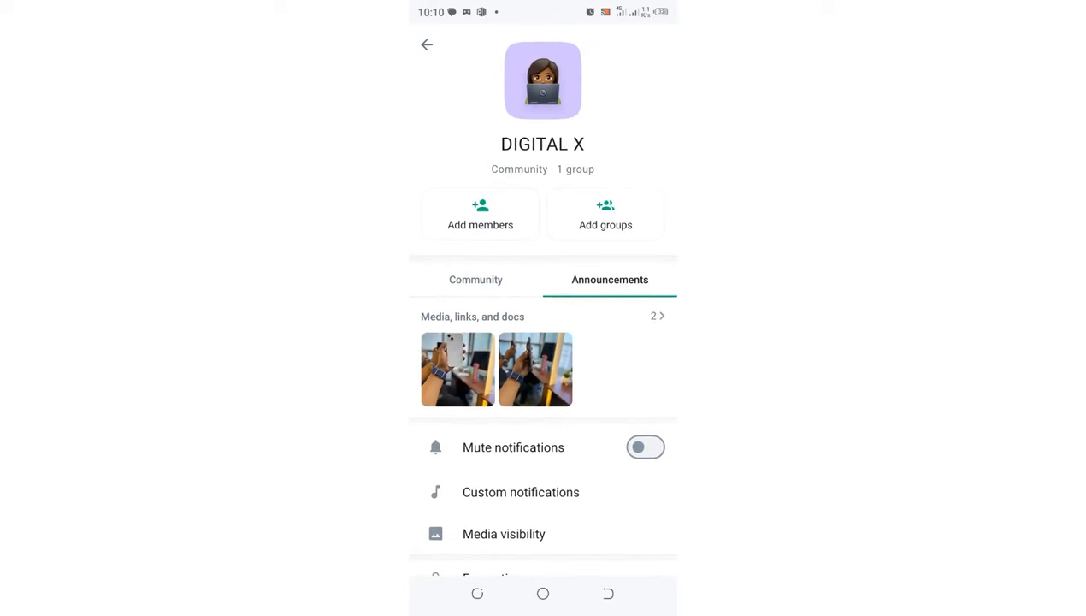
{"action": "left_click", "coordinate": [475, 280]}
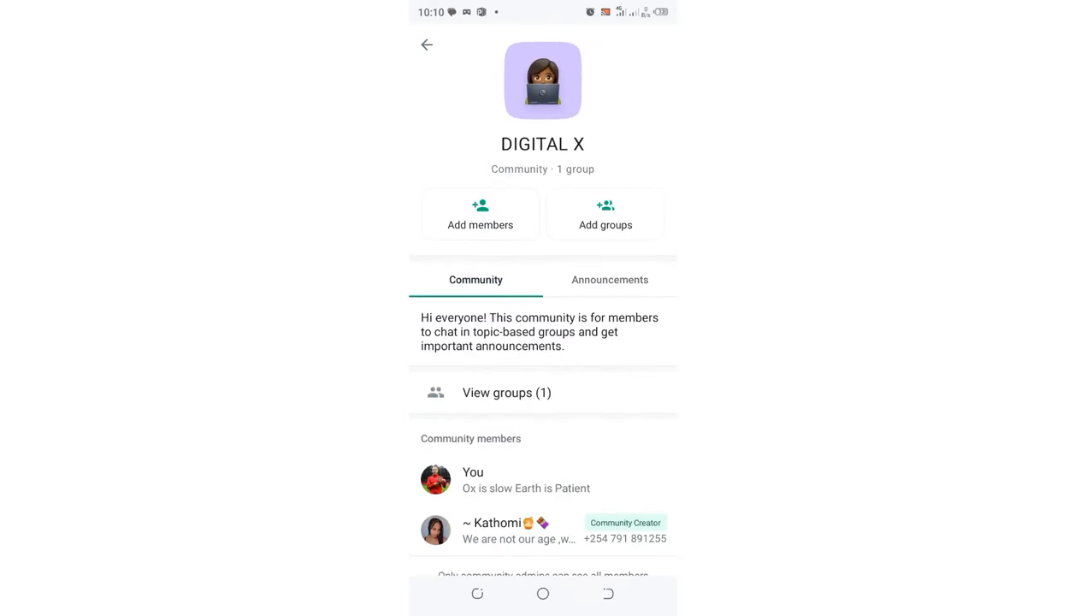
{"action": "left_click", "coordinate": [609, 279]}
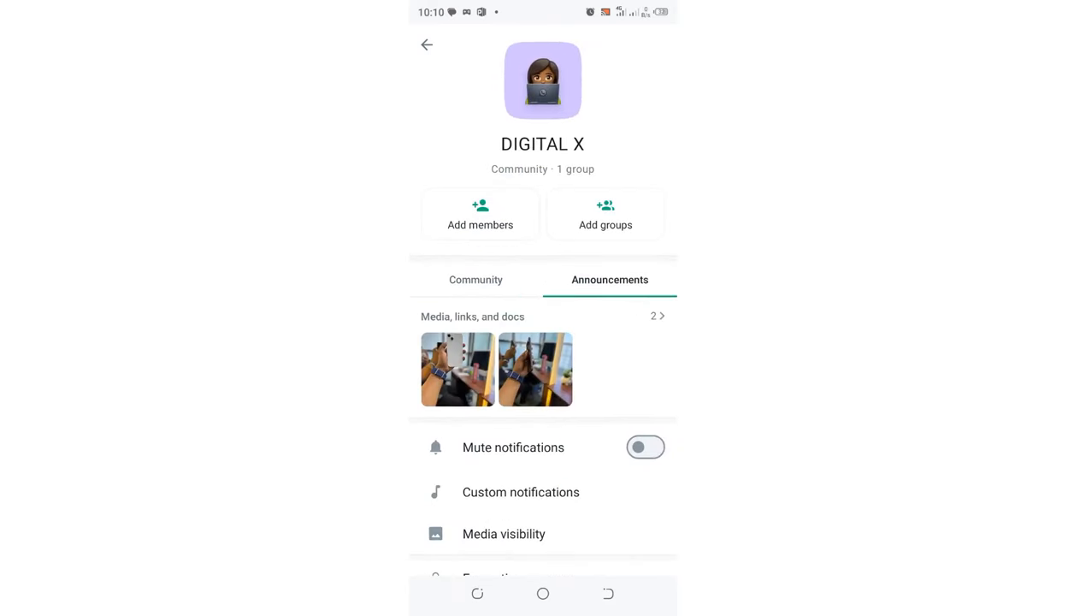
{"action": "left_click", "coordinate": [476, 279]}
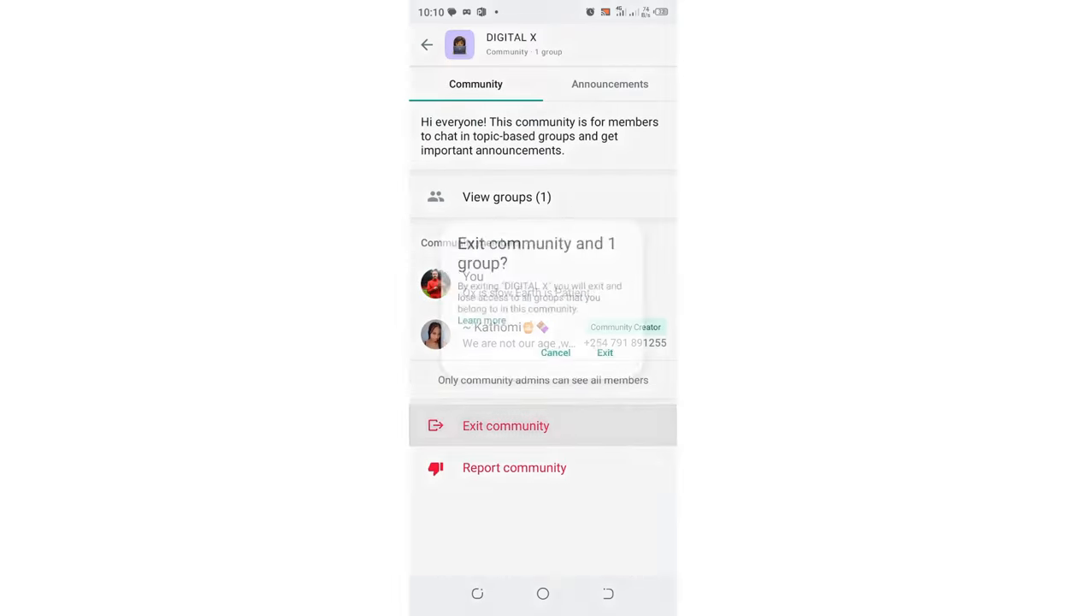
Step: Exit the DIGITAL X community and its group, confirming in the dialog
{"action": "left_click", "coordinate": [505, 425]}
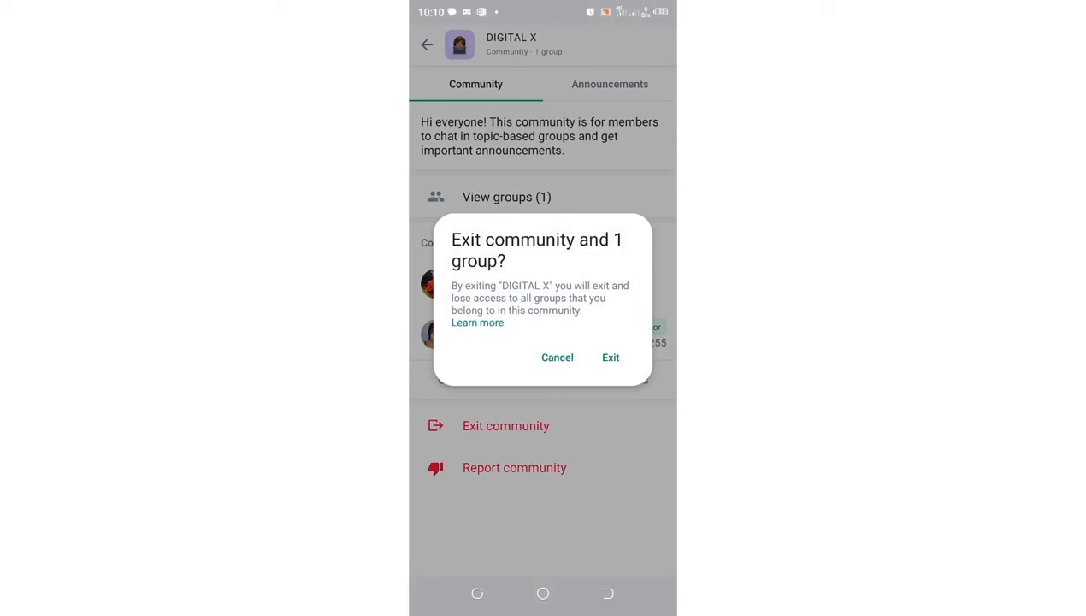
{"action": "left_click", "coordinate": [557, 356]}
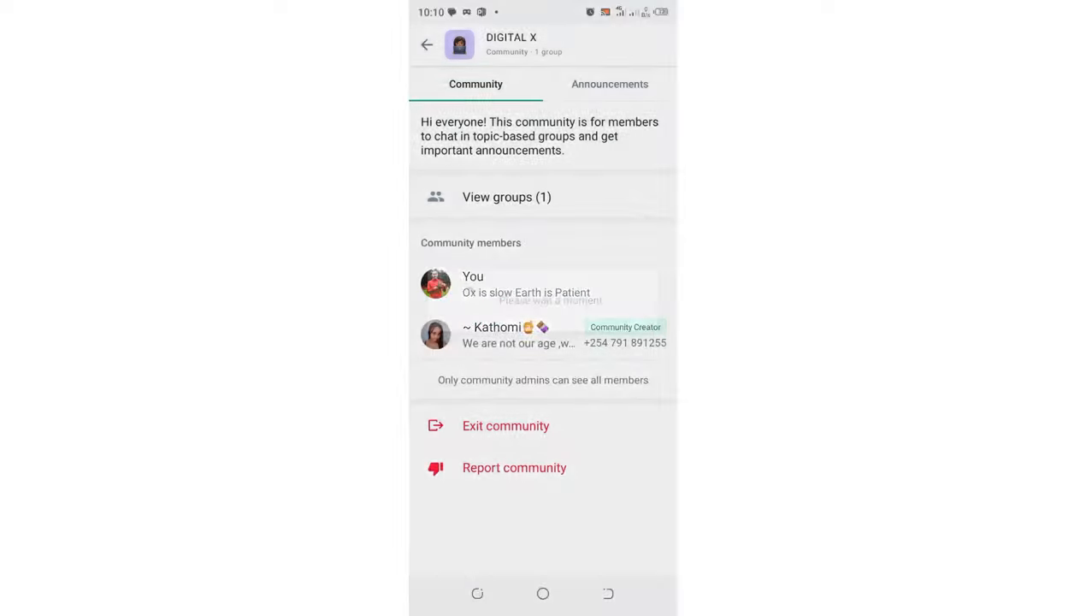
Step: Return to the chat list and open the remaining Announcements chat
{"action": "left_click", "coordinate": [428, 44]}
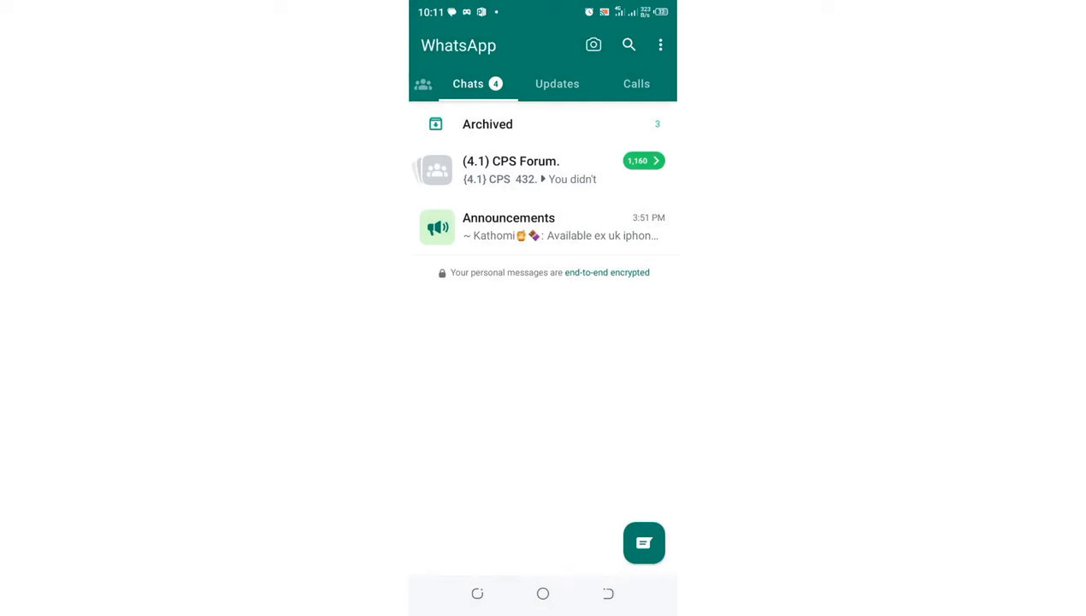
{"action": "left_click", "coordinate": [543, 227]}
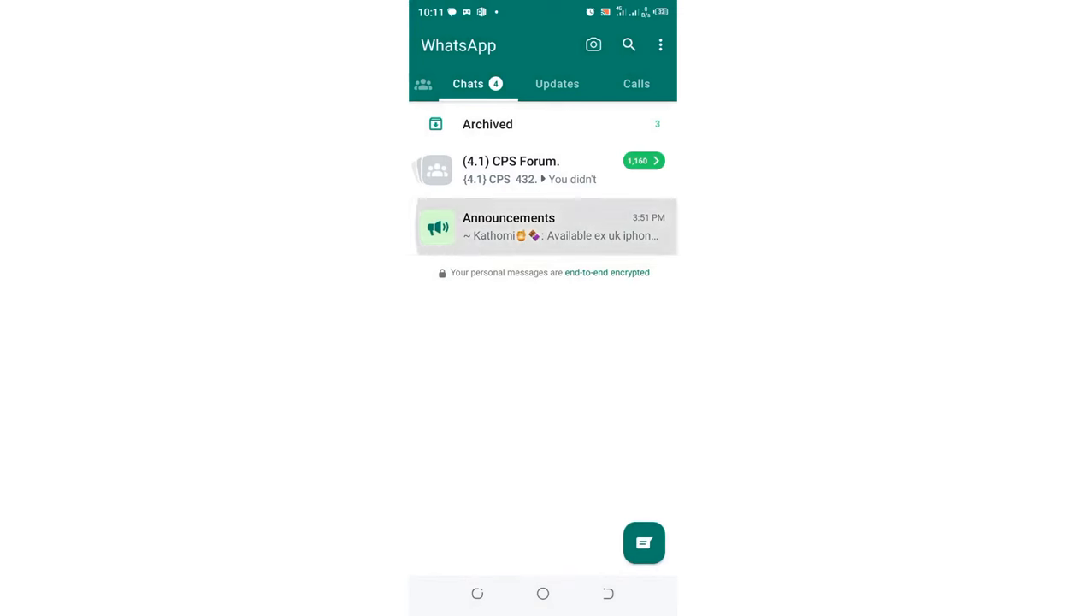